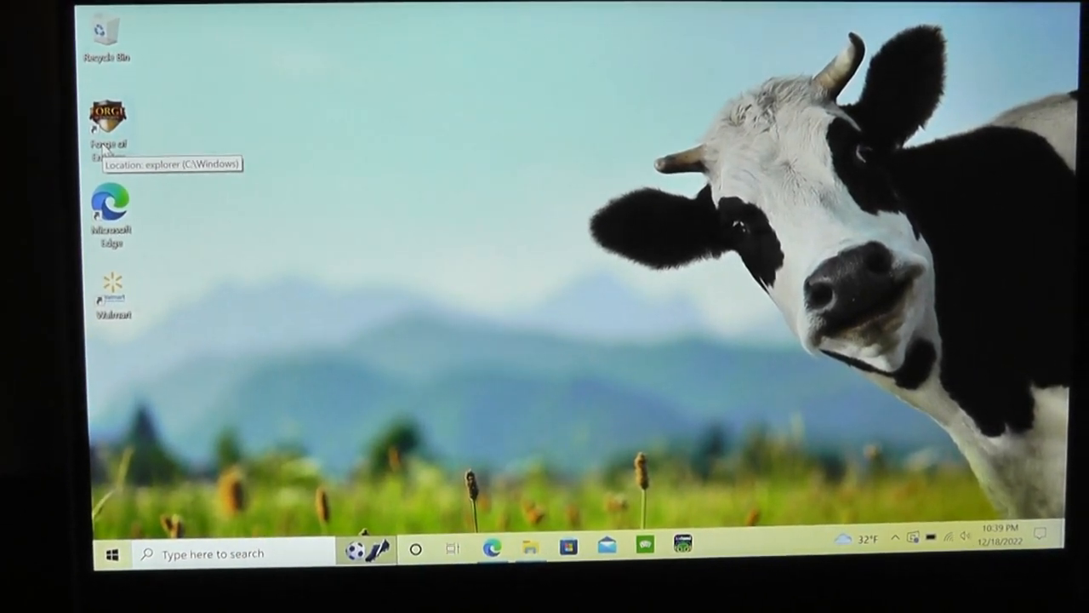
Step: Show the News and Interests panel with local weather and headlines over the desktop
left_click(112, 119)
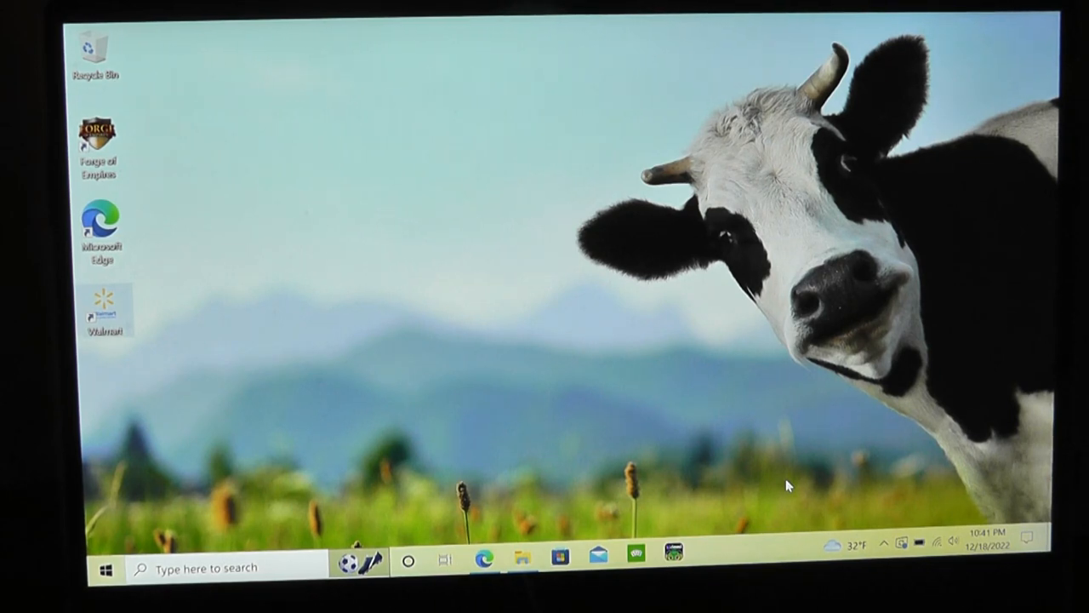
left_click(519, 565)
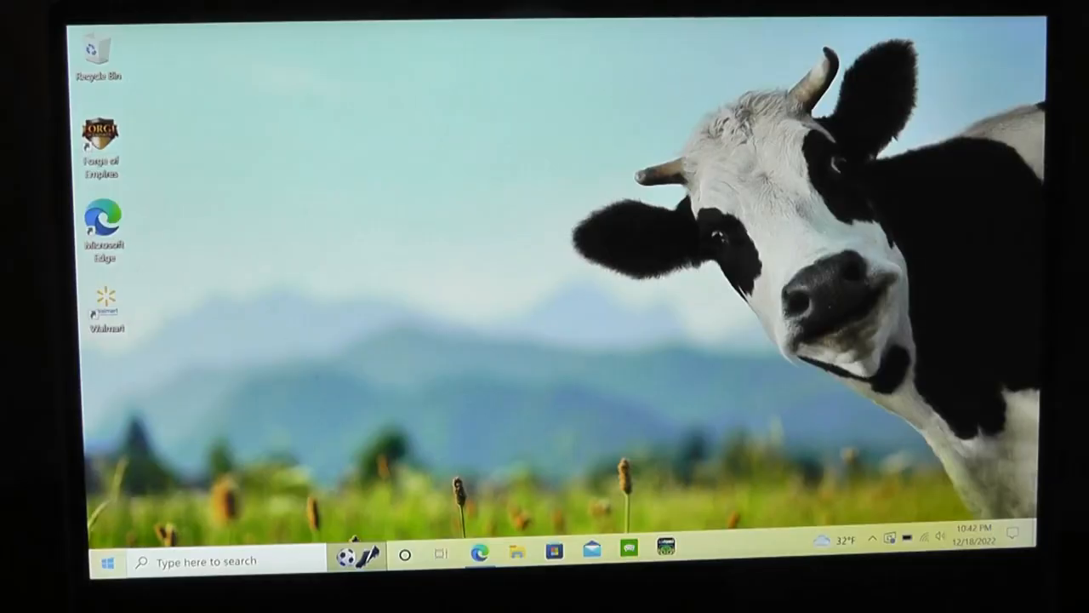
left_click(112, 562)
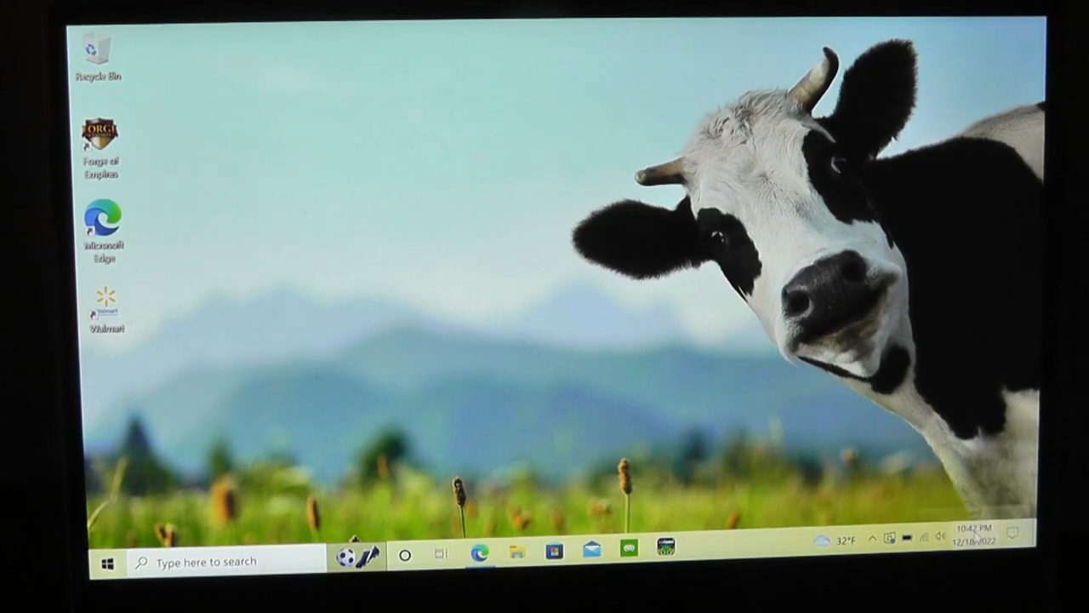
left_click(973, 536)
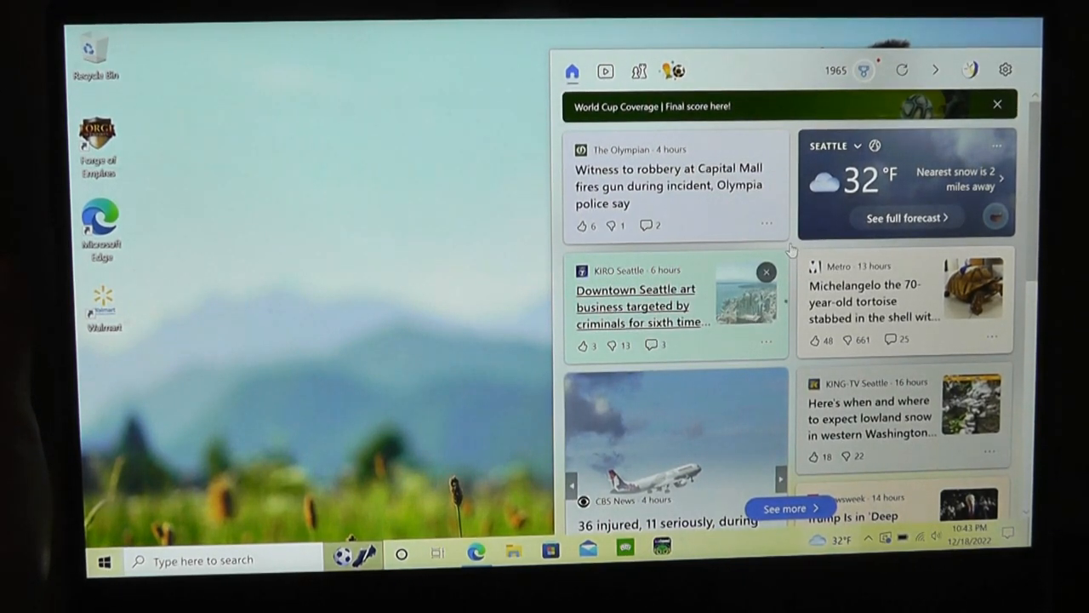
Step: Scroll the PassMark Snapdragon 850 page showing its CPU Mark of 2649
scroll("down", 3)
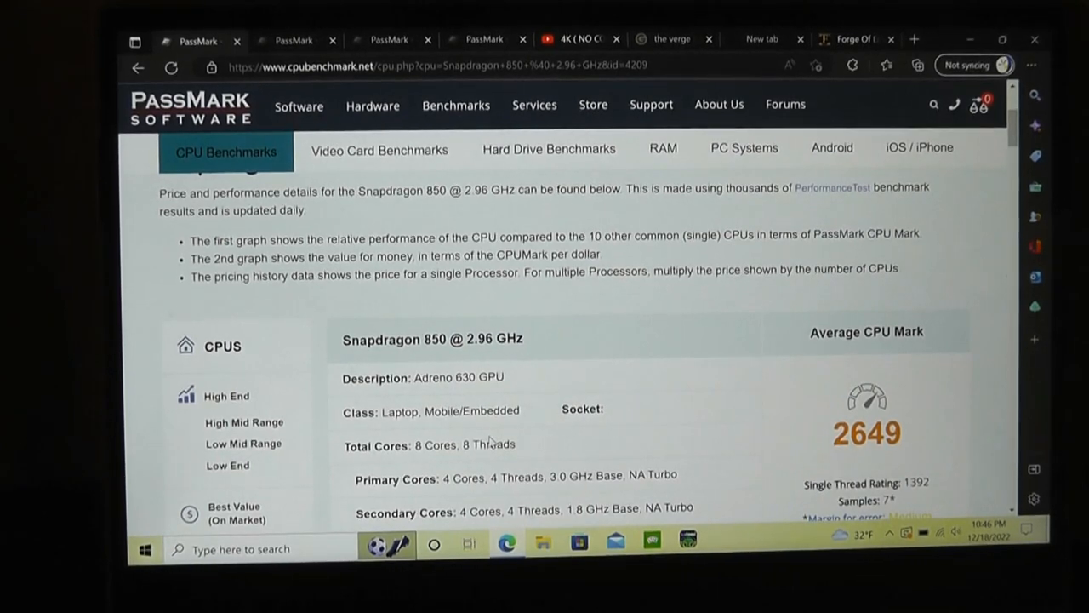
Step: Review the Snapdragon 850 page, then check the Celeron N3450 (1967) and Pentium N5000 (2583) scores
scroll("down", 3)
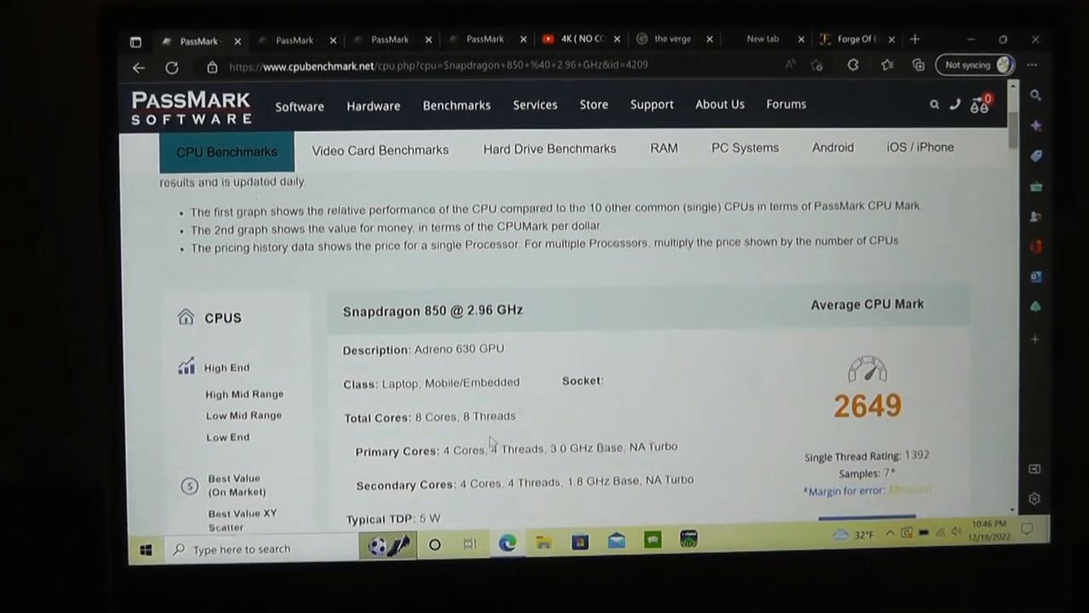
scroll("down", 3)
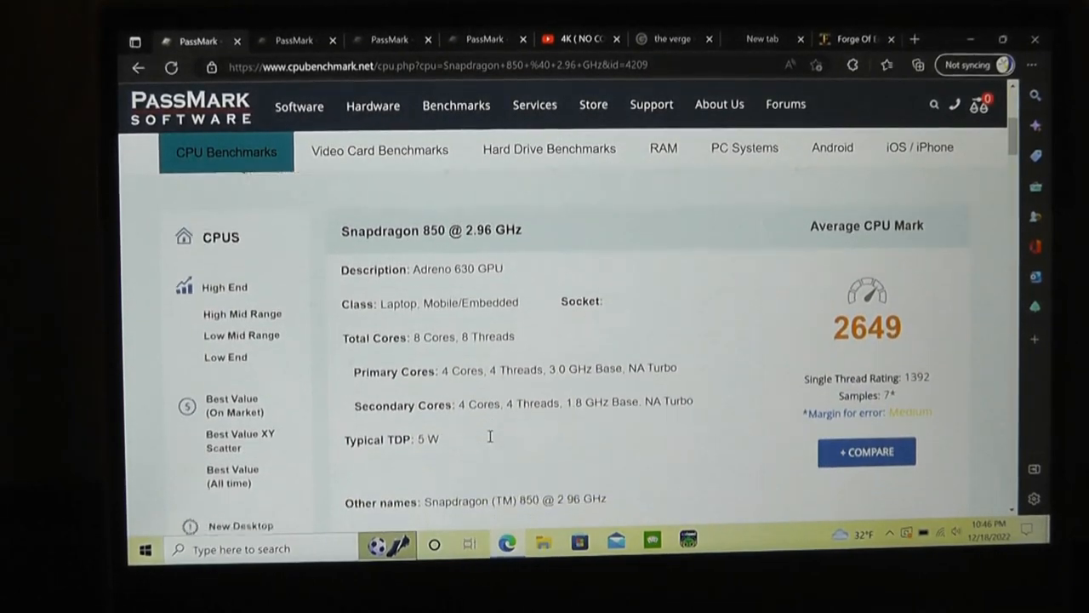
scroll("down", 3)
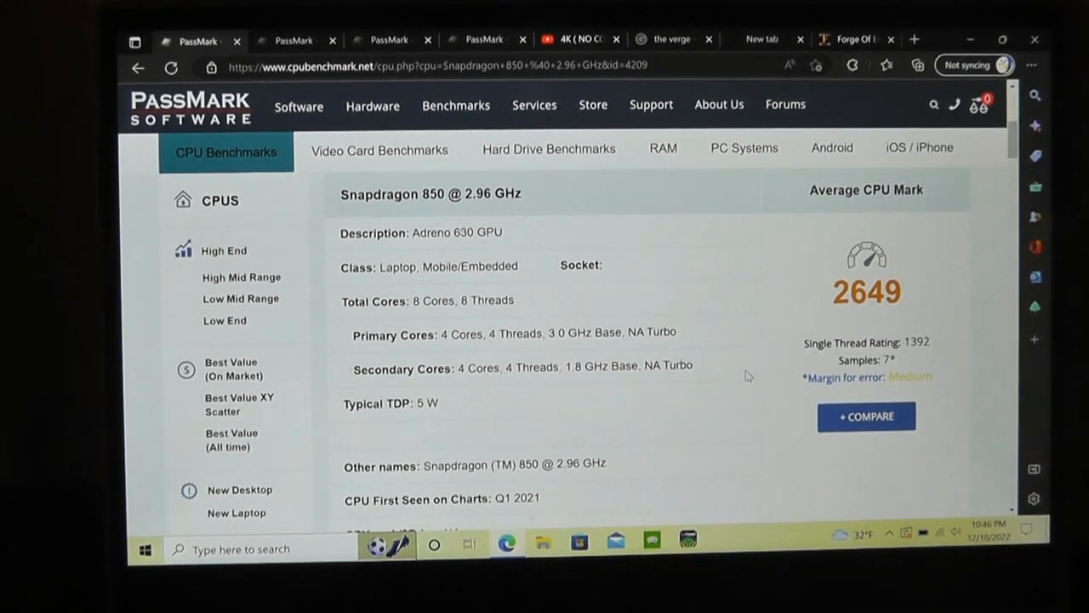
mouse_move(825, 269)
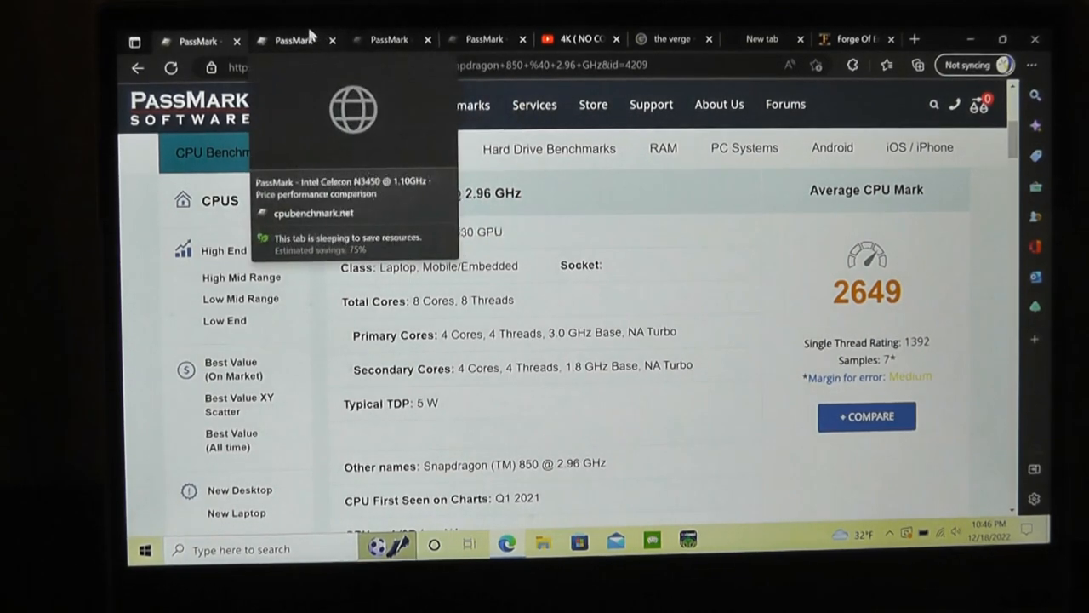
left_click(293, 41)
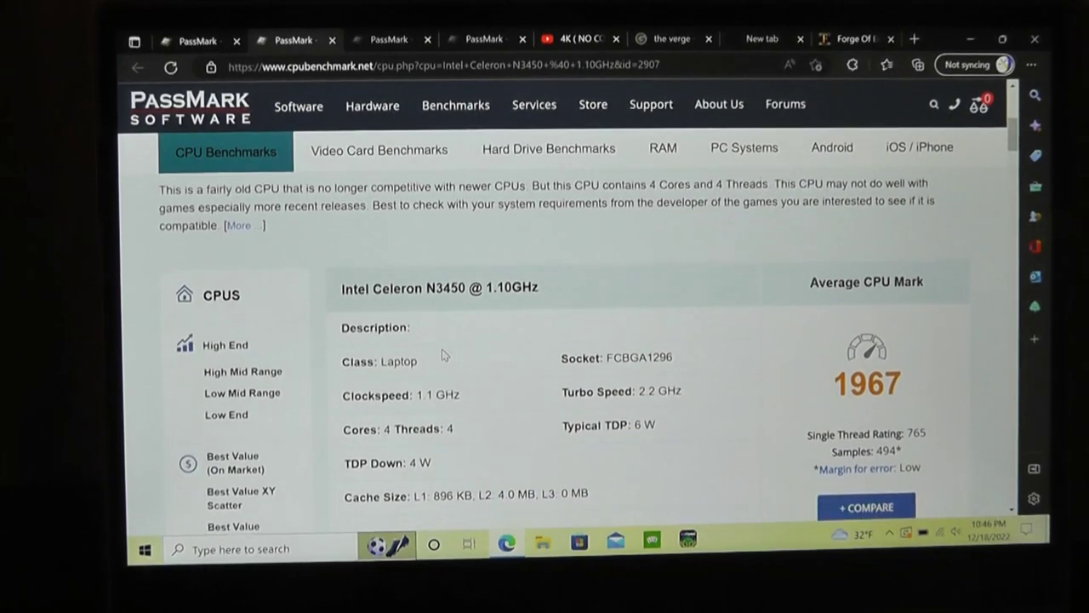
scroll("down", 3)
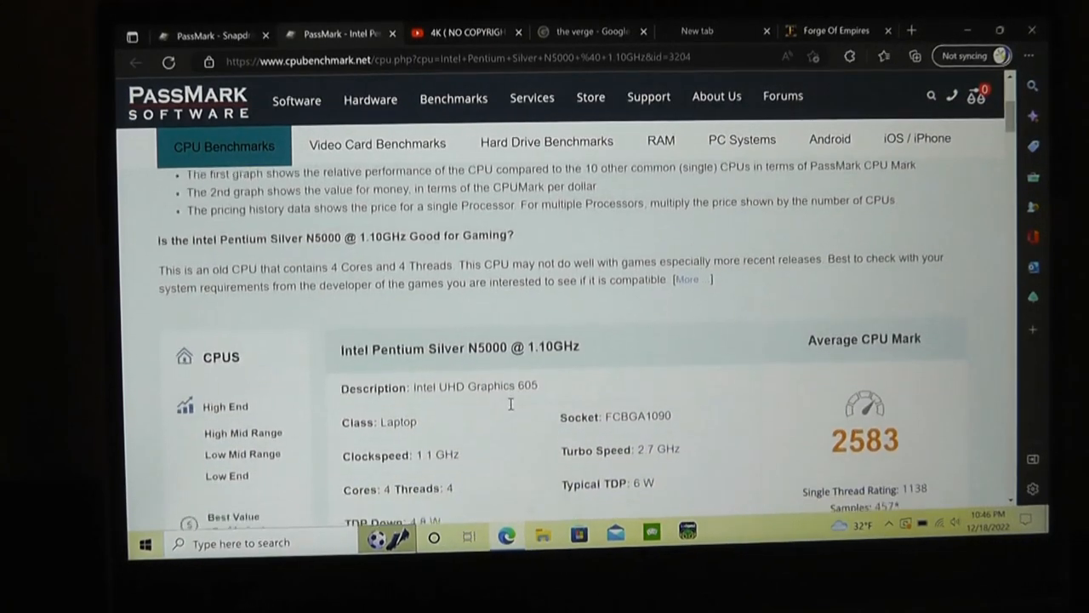
scroll("down", 3)
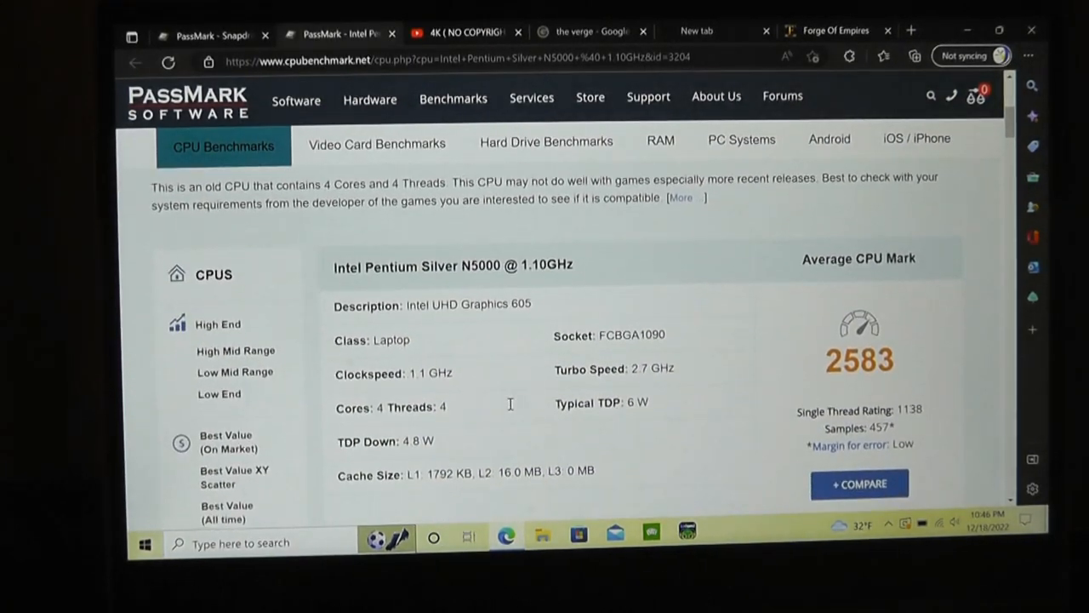
scroll("down", 3)
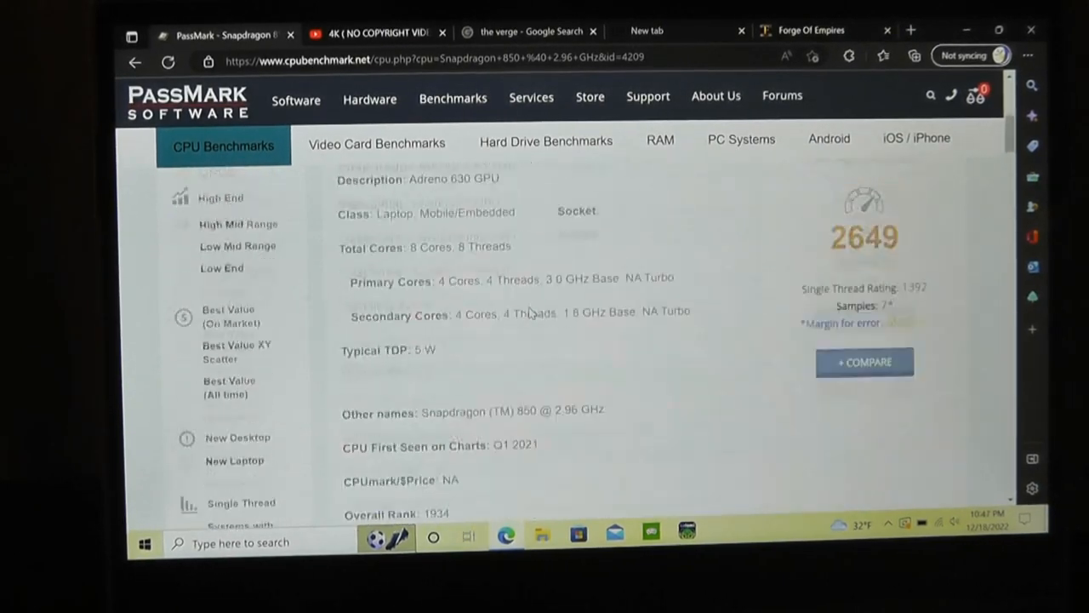
Step: Finish reading the Snapdragon 850 details and close the PassMark benchmark page
scroll("down", 3)
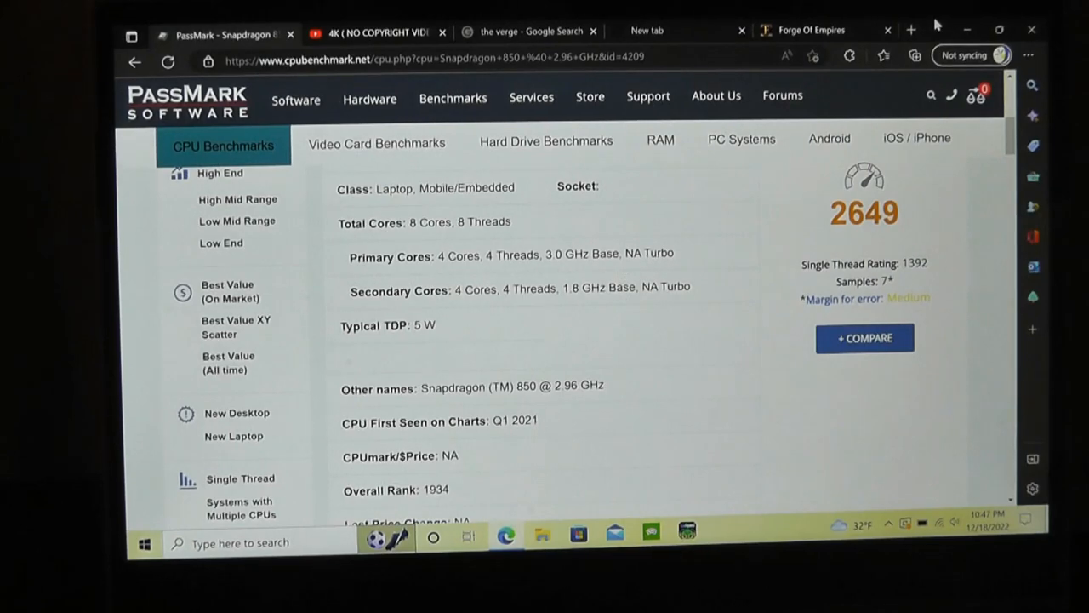
left_click(648, 31)
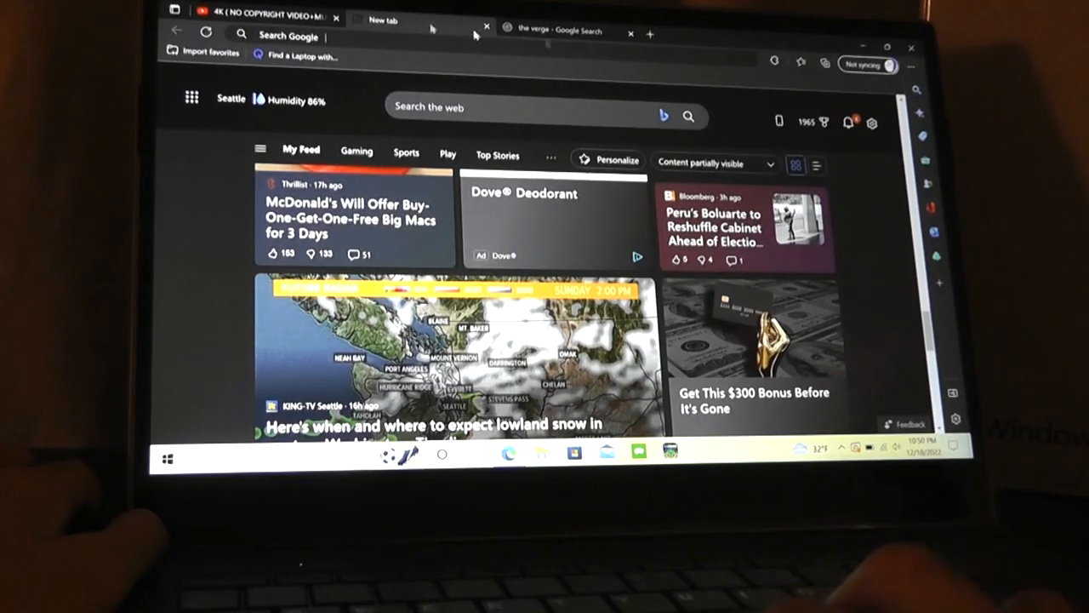
Step: Play the YouTube 4K no-copyright video full screen with Stats for nerds shown
left_click(264, 17)
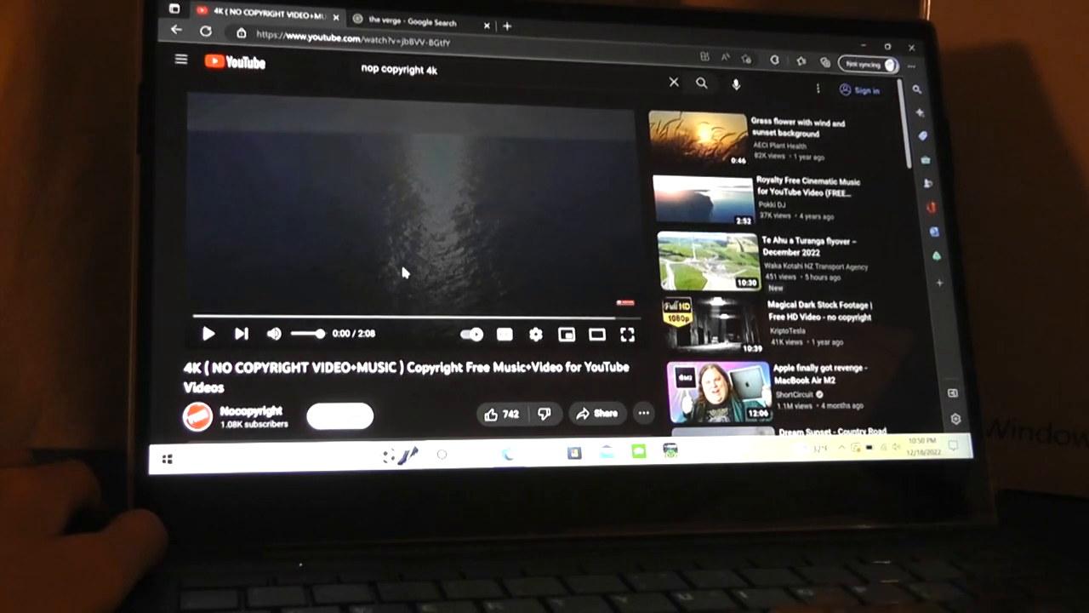
right_click(405, 273)
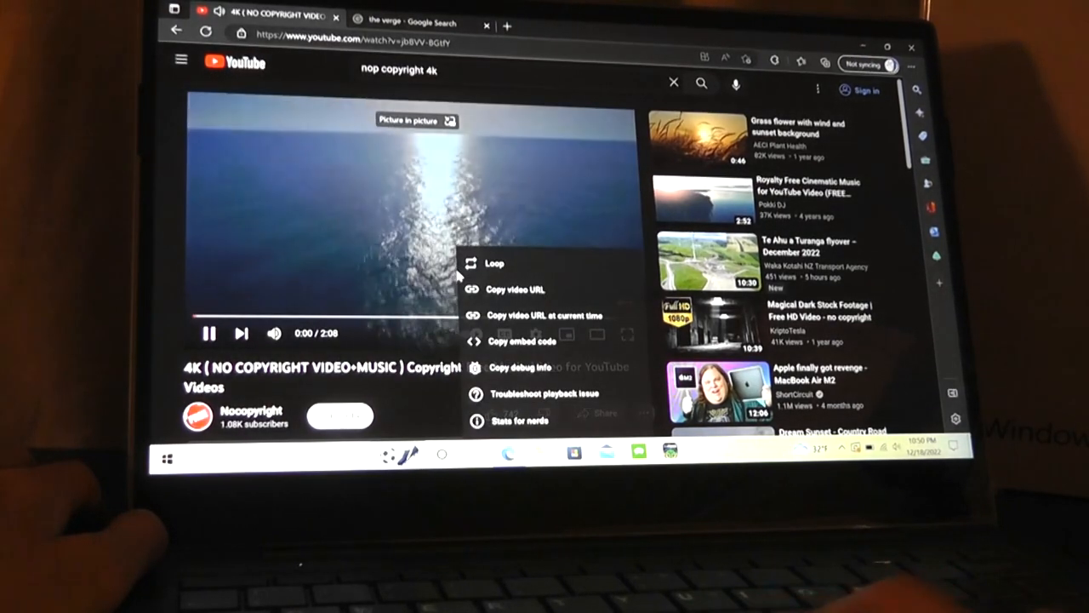
left_click(522, 421)
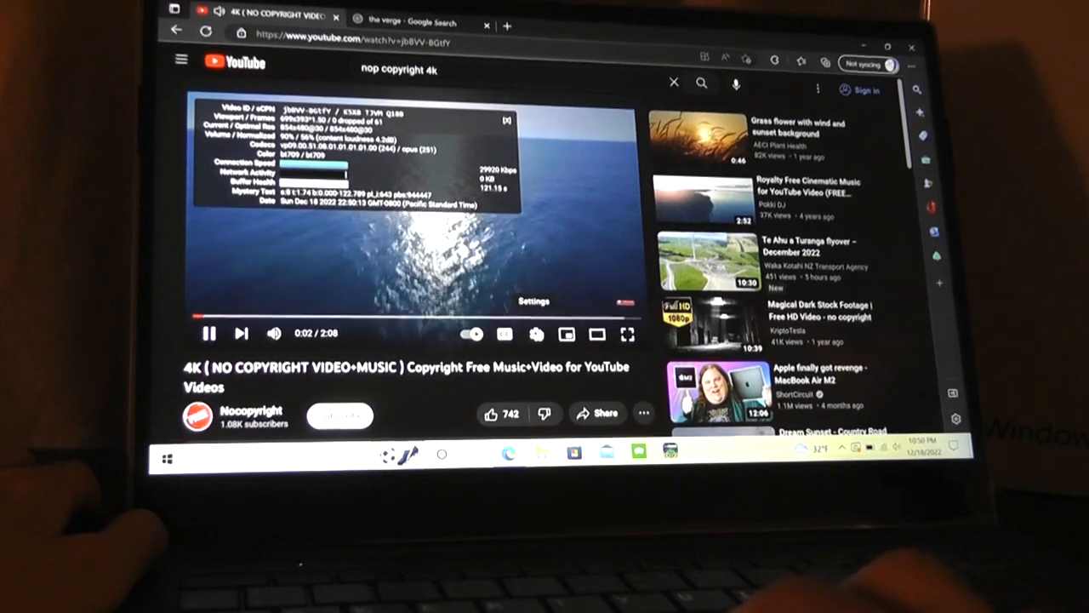
left_click(534, 332)
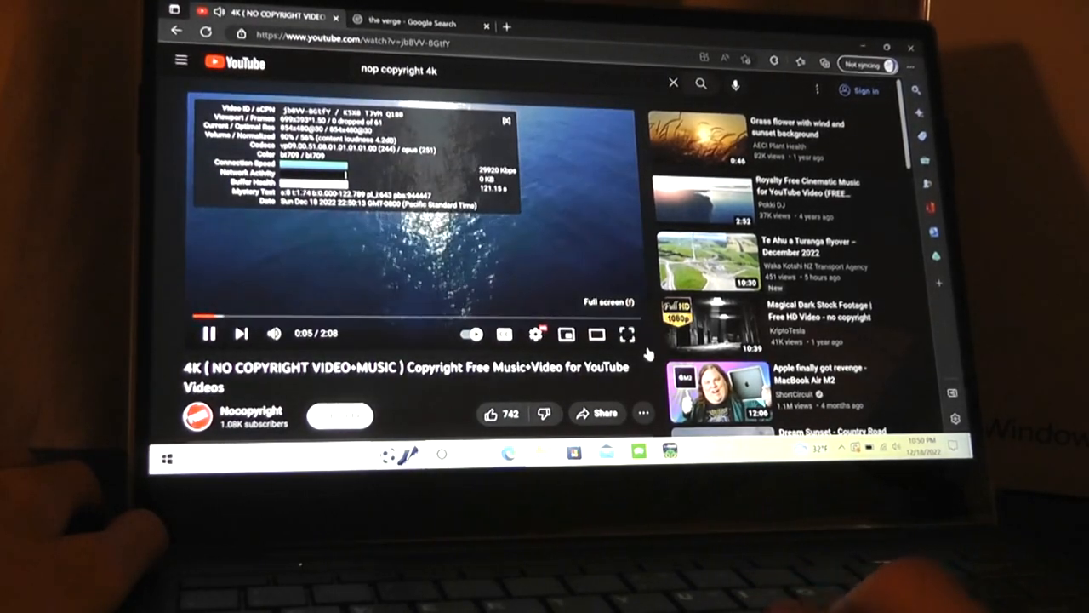
left_click(628, 334)
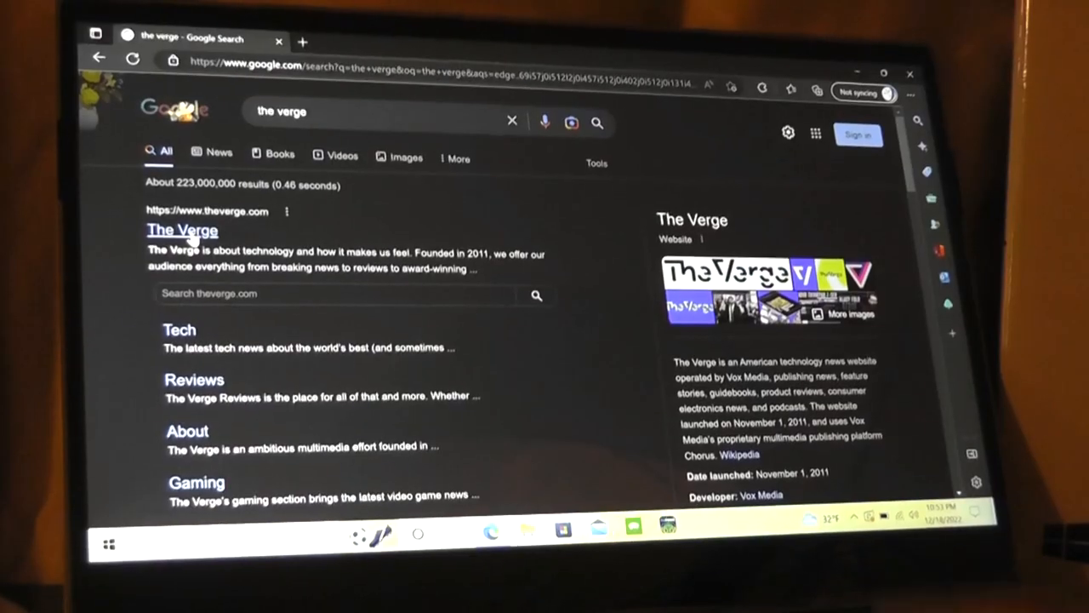
Step: Go to The Verge homepage from the Google search results
left_click(181, 230)
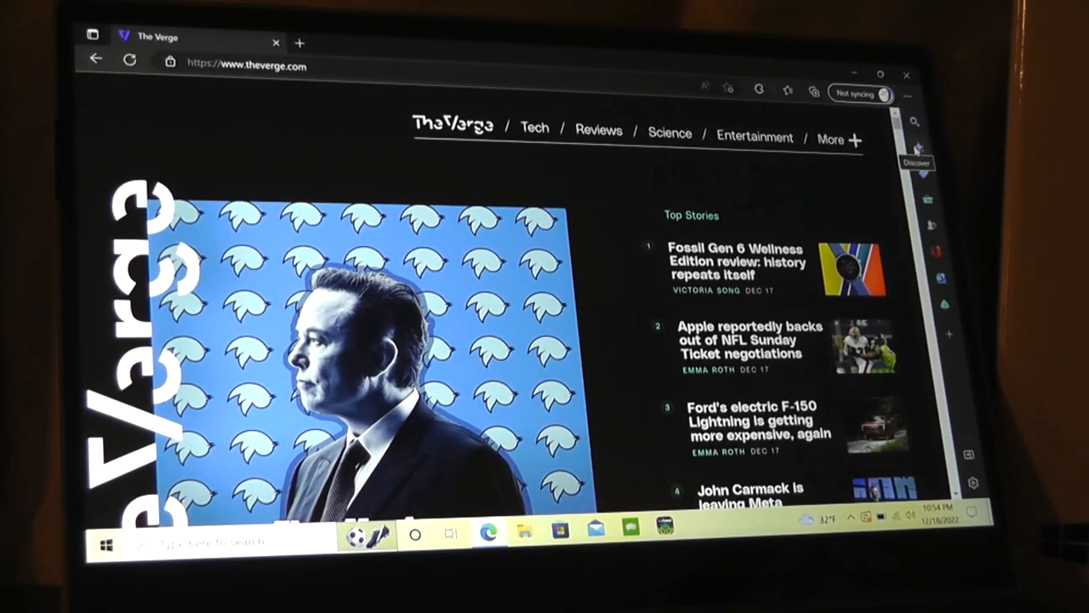
Step: Browse down The Verge homepage's top stories
scroll("down", 3)
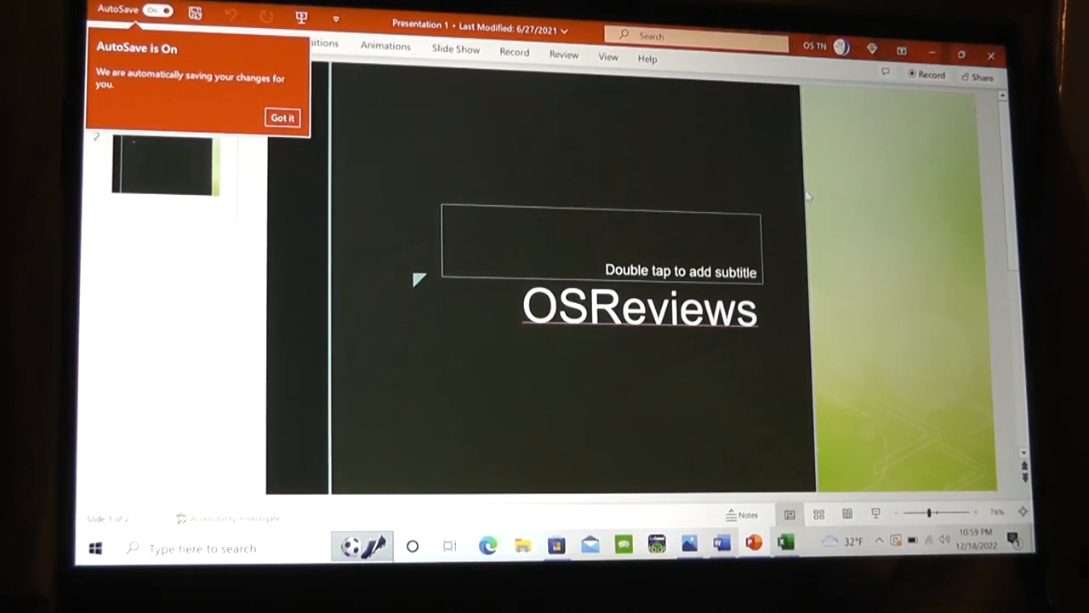
Step: Scroll through the lessons of Excel's Take a tour workbook and back up
left_click(766, 560)
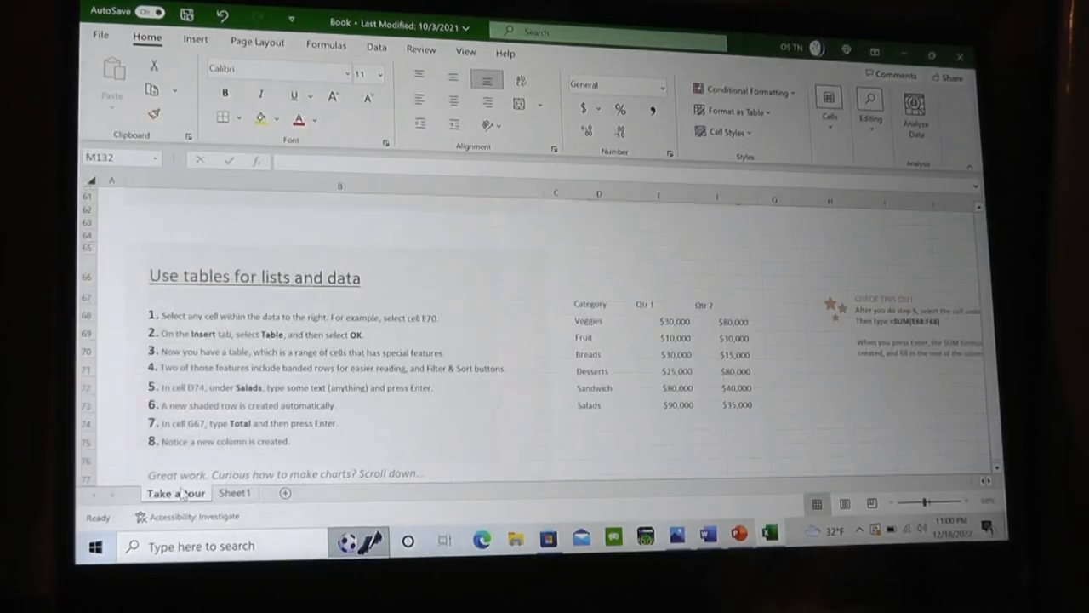
scroll("down", 3)
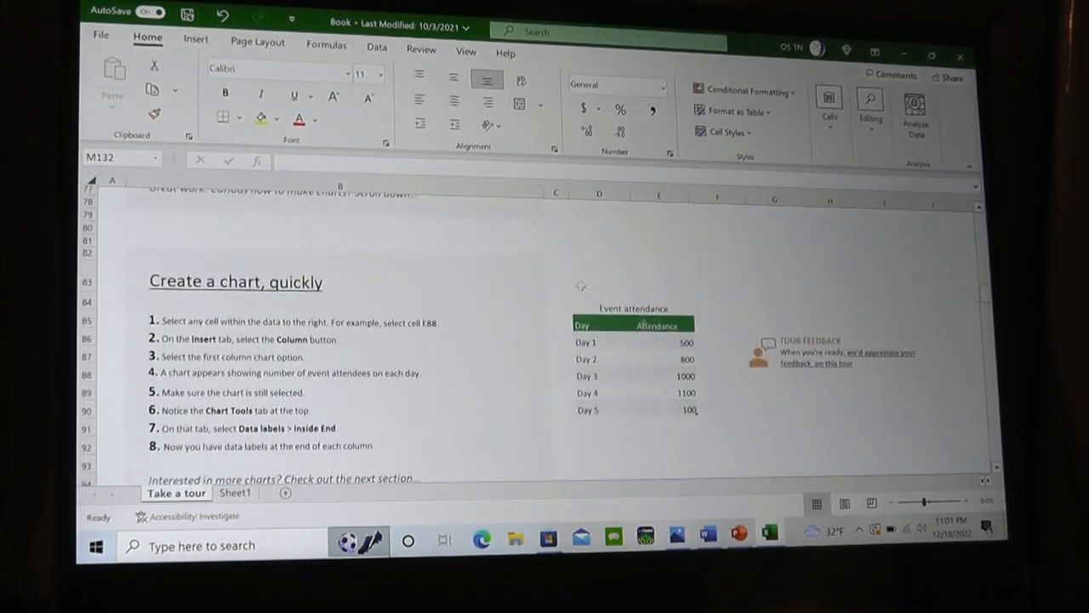
scroll("down", 3)
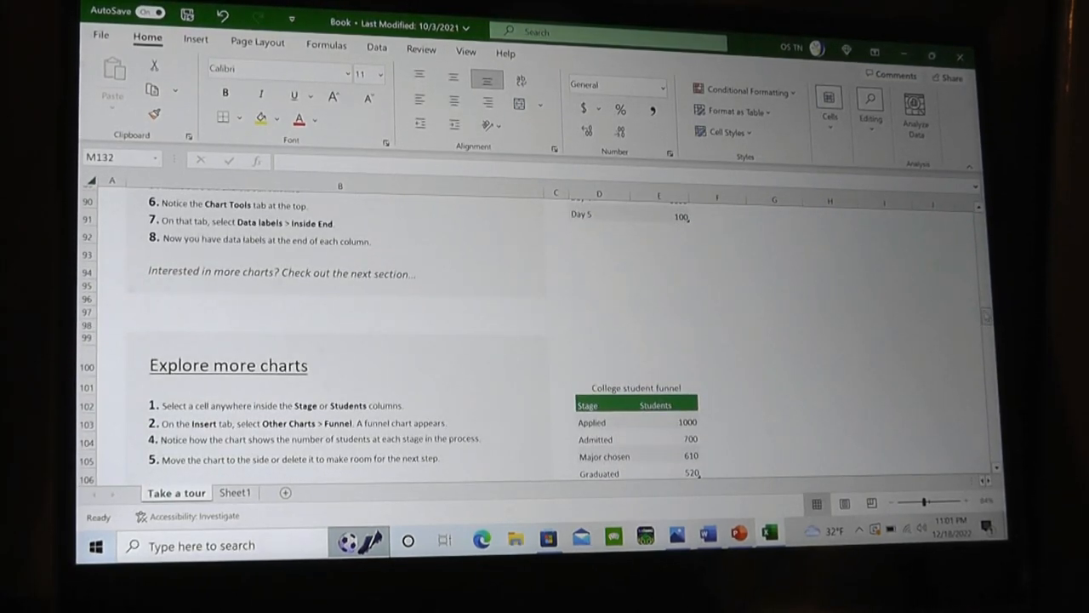
scroll("down", 3)
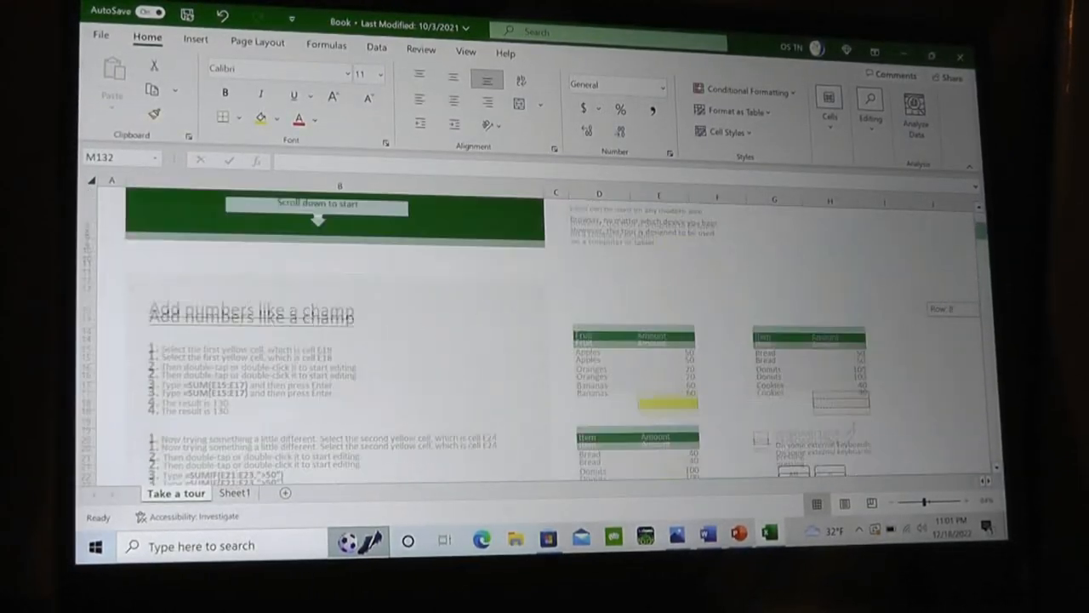
scroll("down", 3)
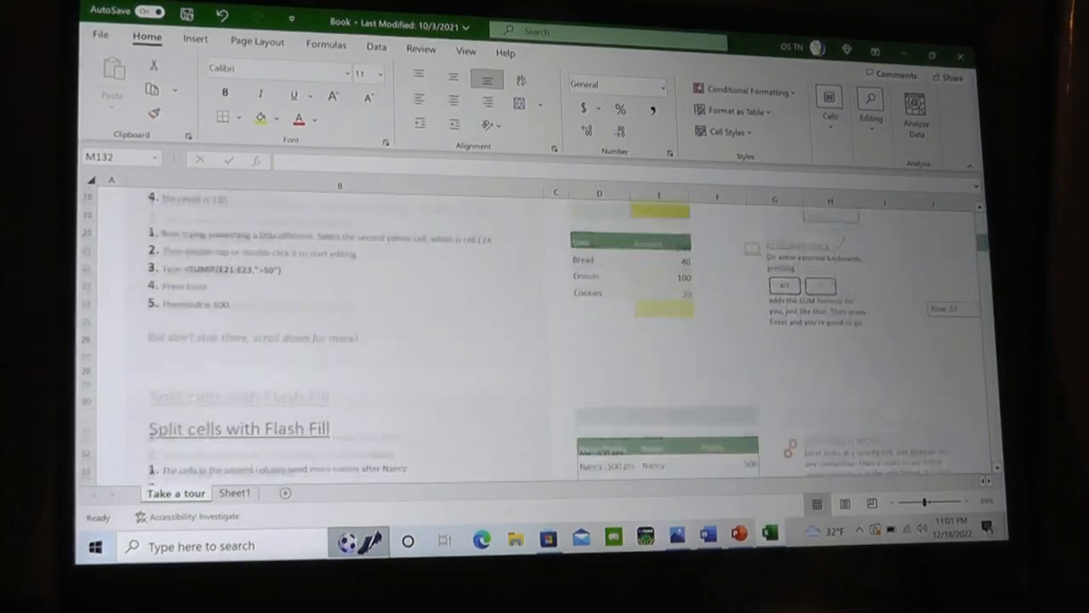
scroll("up", 3)
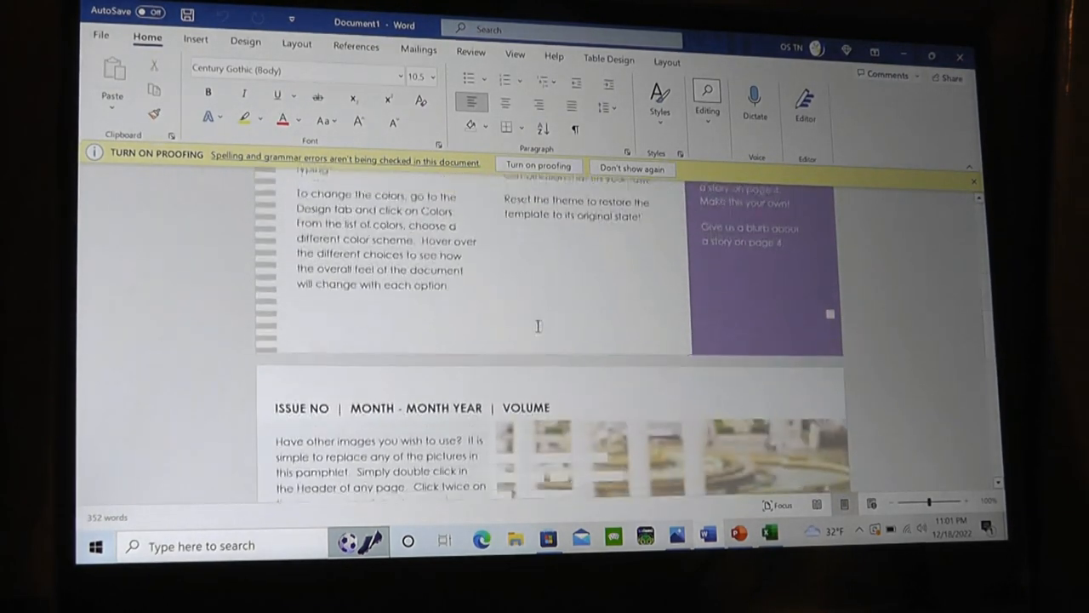
Step: Look over the Word newsletter template's pages and return to its title page
scroll("down", 3)
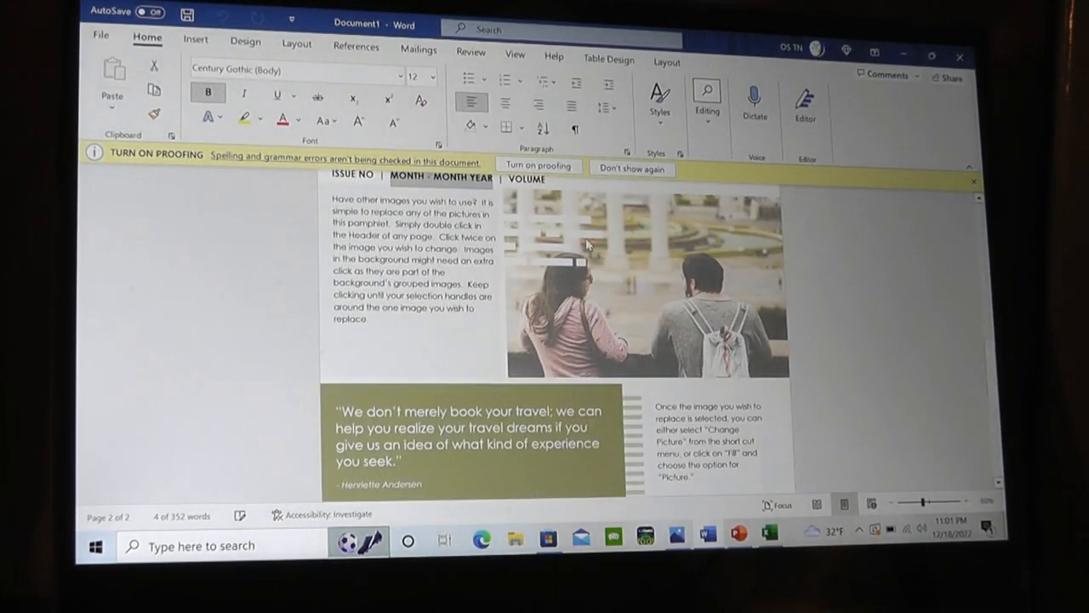
scroll("up", 3)
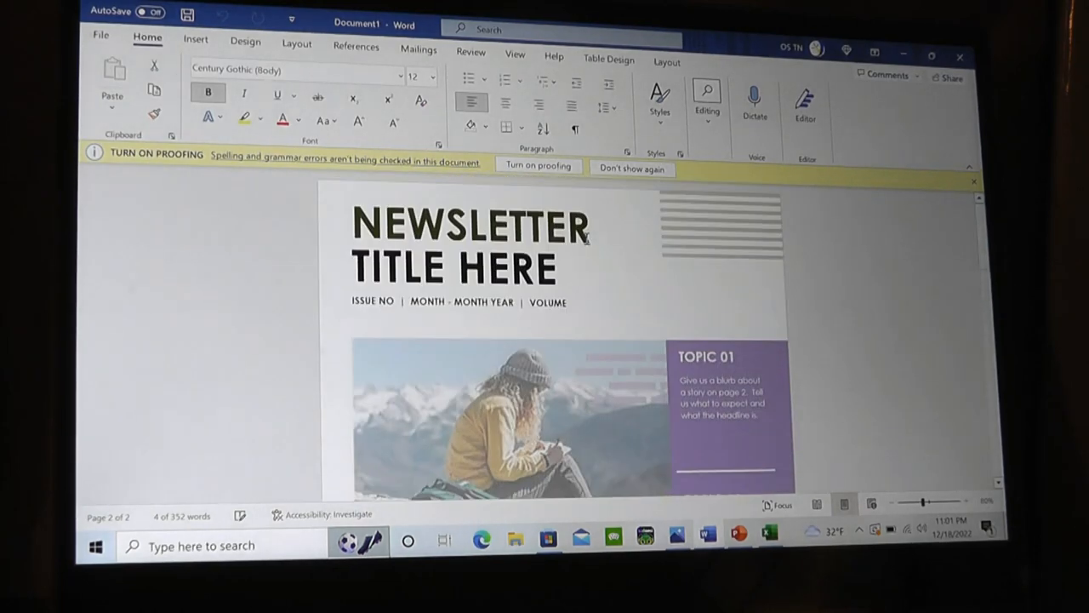
scroll("down", 3)
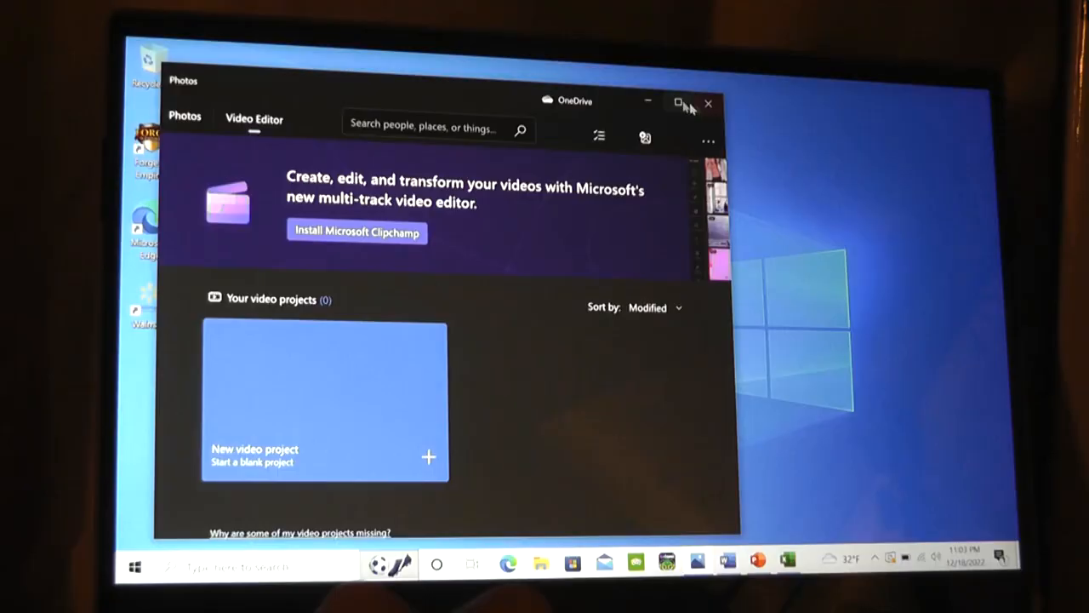
mouse_move(715, 126)
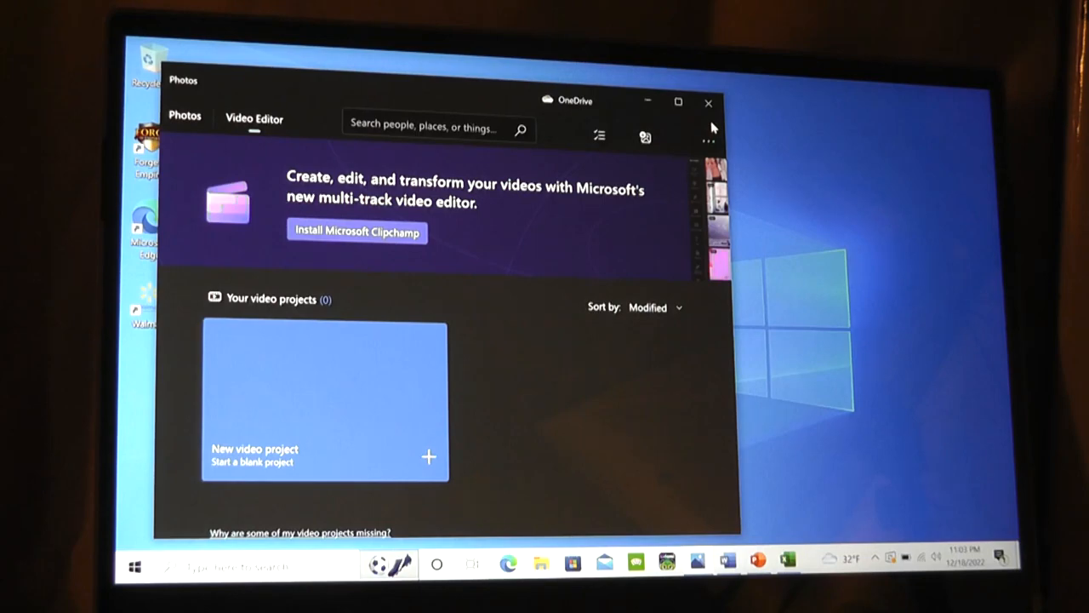
Step: Close the Photos video editor window, leaving the desktop clear
left_click(709, 102)
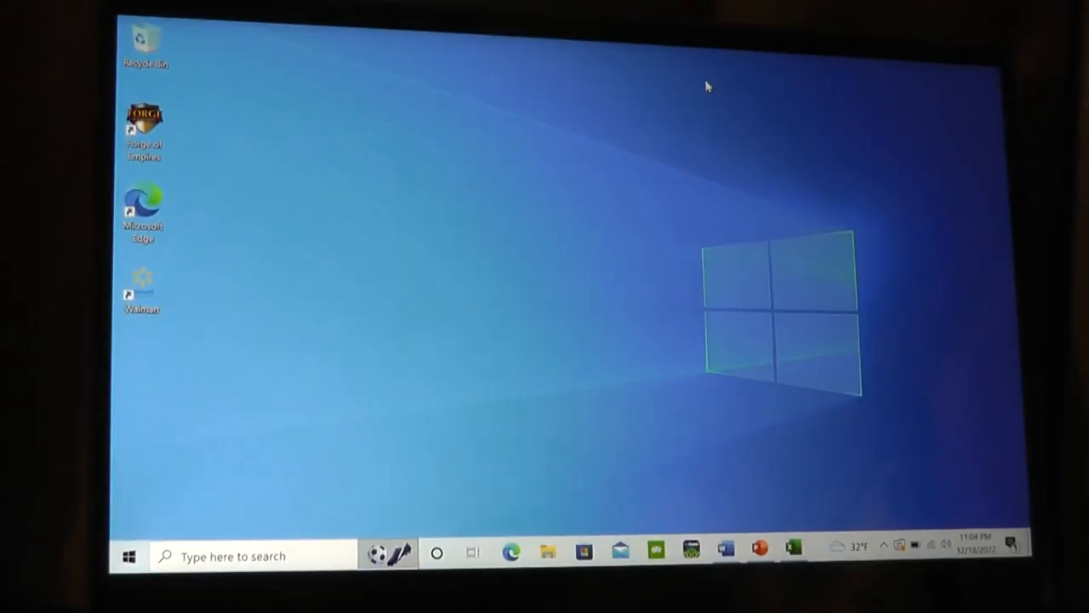